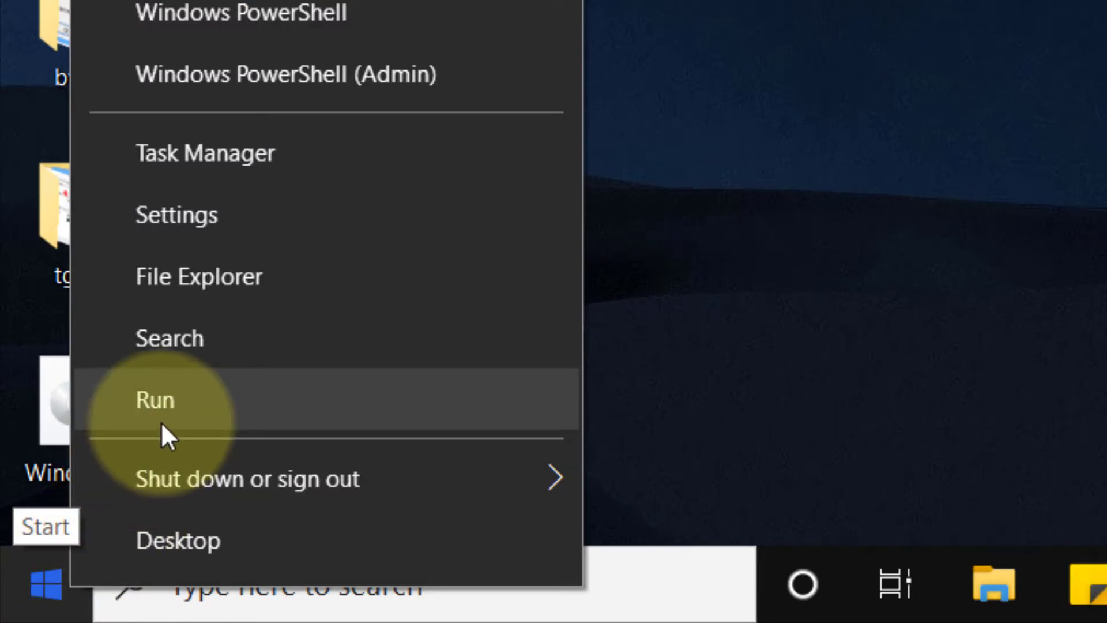
# Run ncpa.cpl to show the Network Connections window with the computer's adapters
pyautogui.click(155, 400)
pyautogui.write('ncpa.cpl')
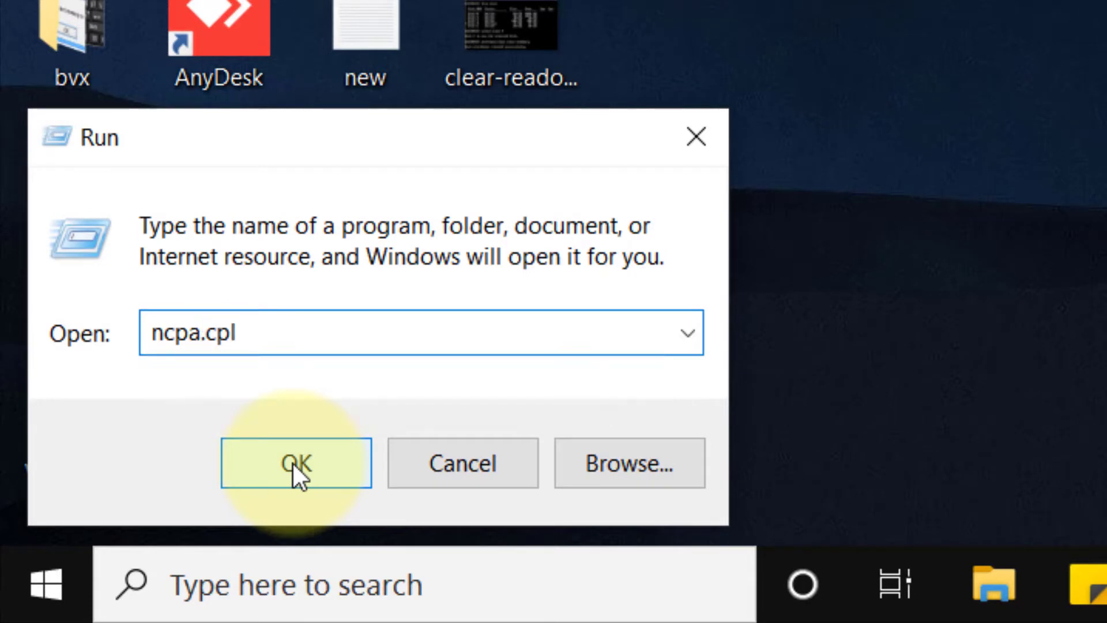
pyautogui.click(296, 463)
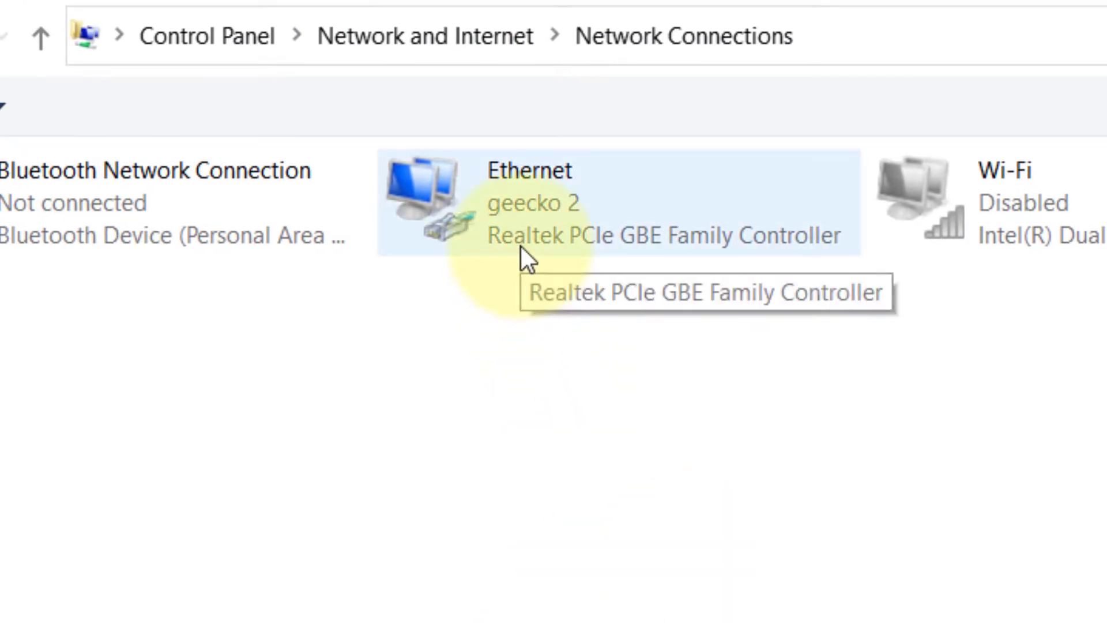
pyautogui.moveTo(535, 232)
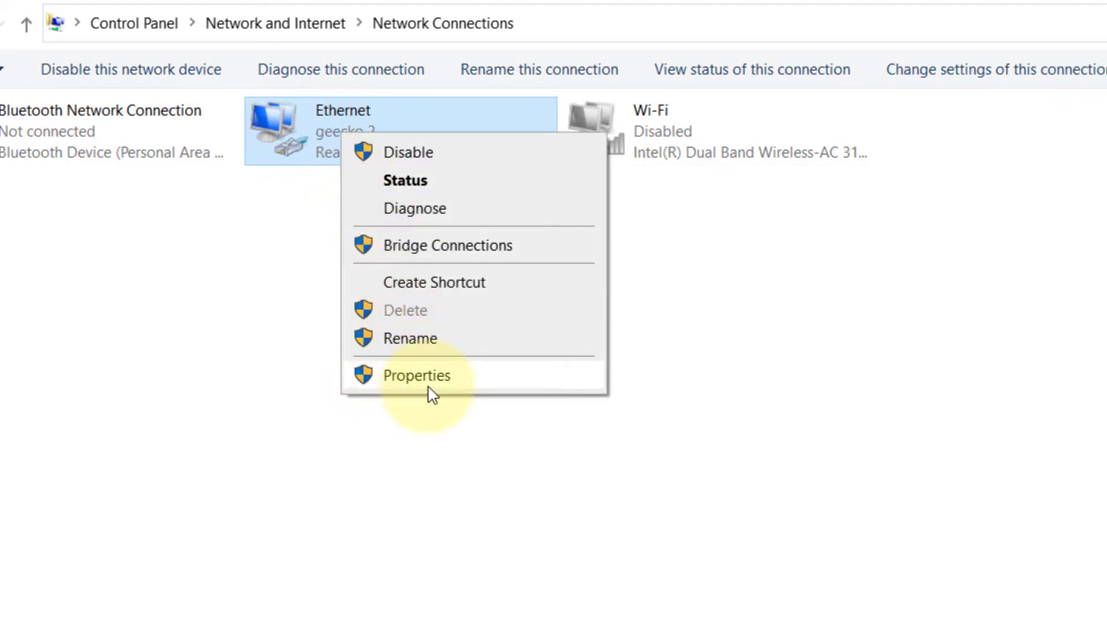
# In Ethernet Properties, tick Internet Protocol Version 6 (TCP/IPv6) for the connection
pyautogui.click(417, 375)
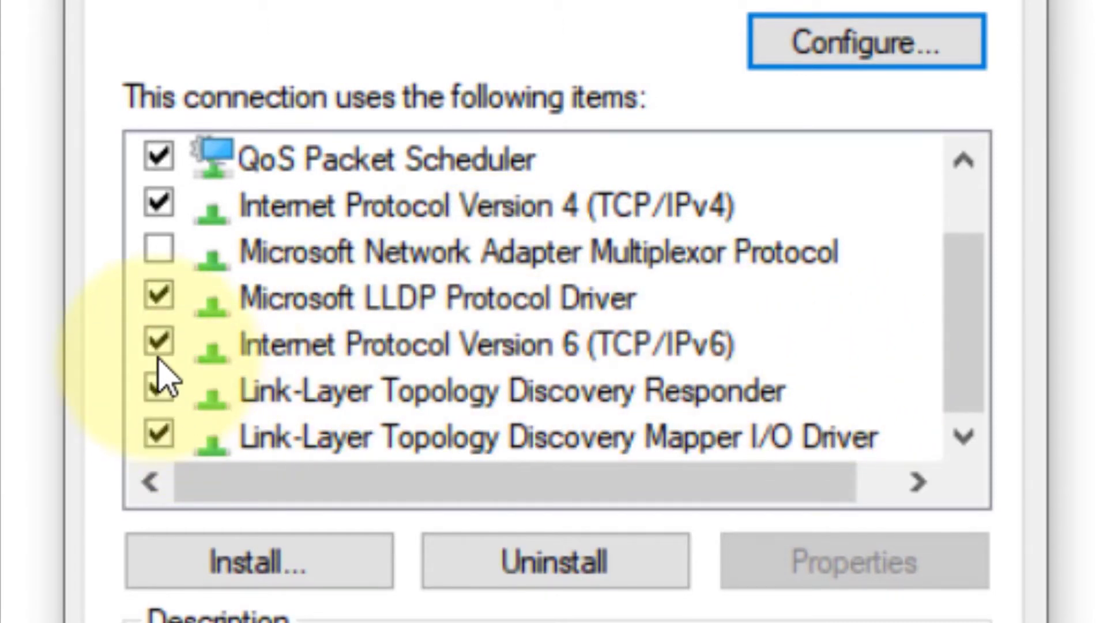
pyautogui.click(160, 345)
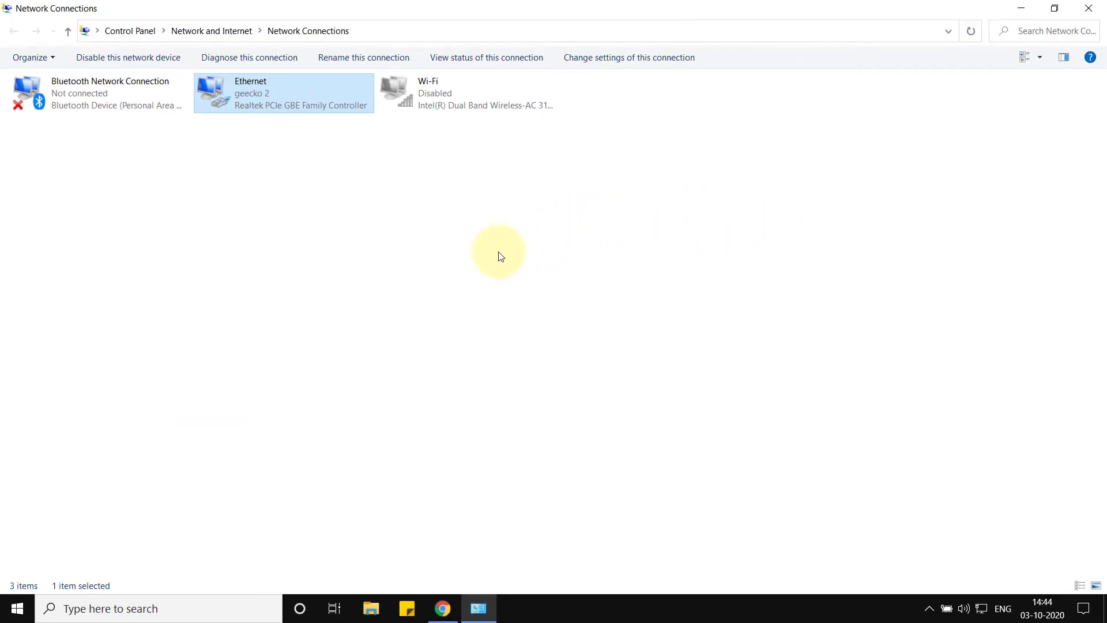
pyautogui.moveTo(176, 526)
pyautogui.write('sto')
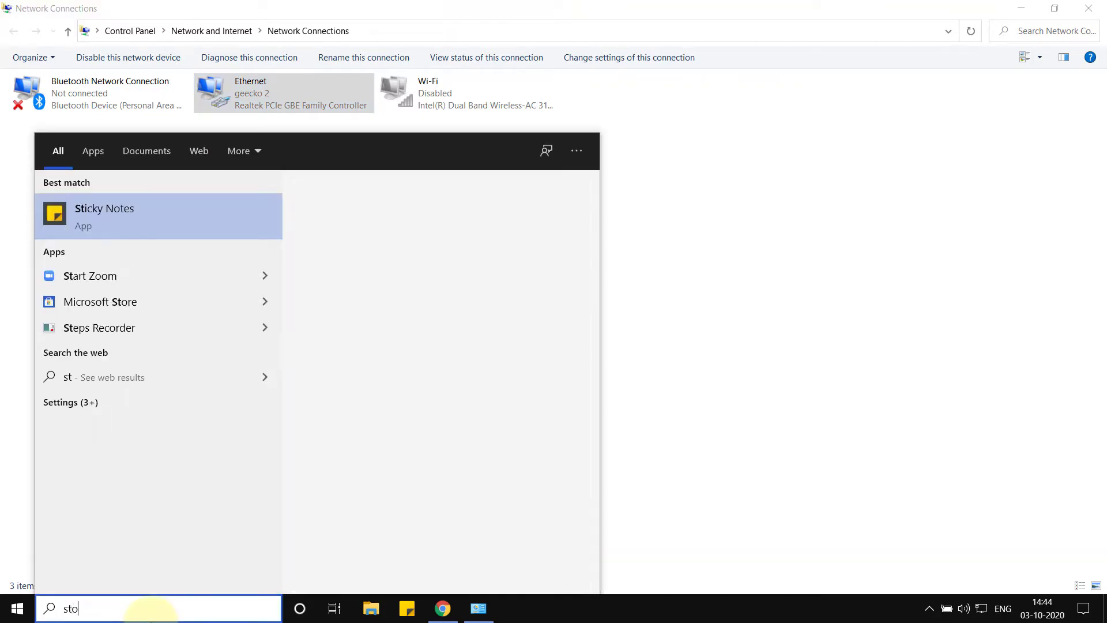
# Launch Microsoft Store, view the signed-in Microsoft account details, then close the account window
pyautogui.click(100, 302)
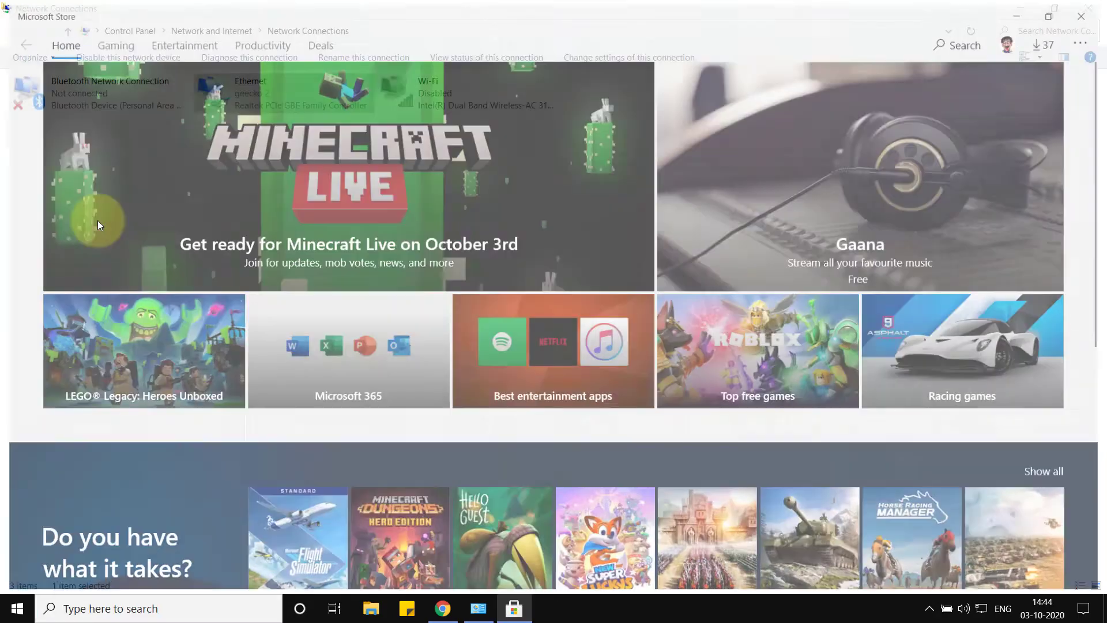
pyautogui.click(1005, 43)
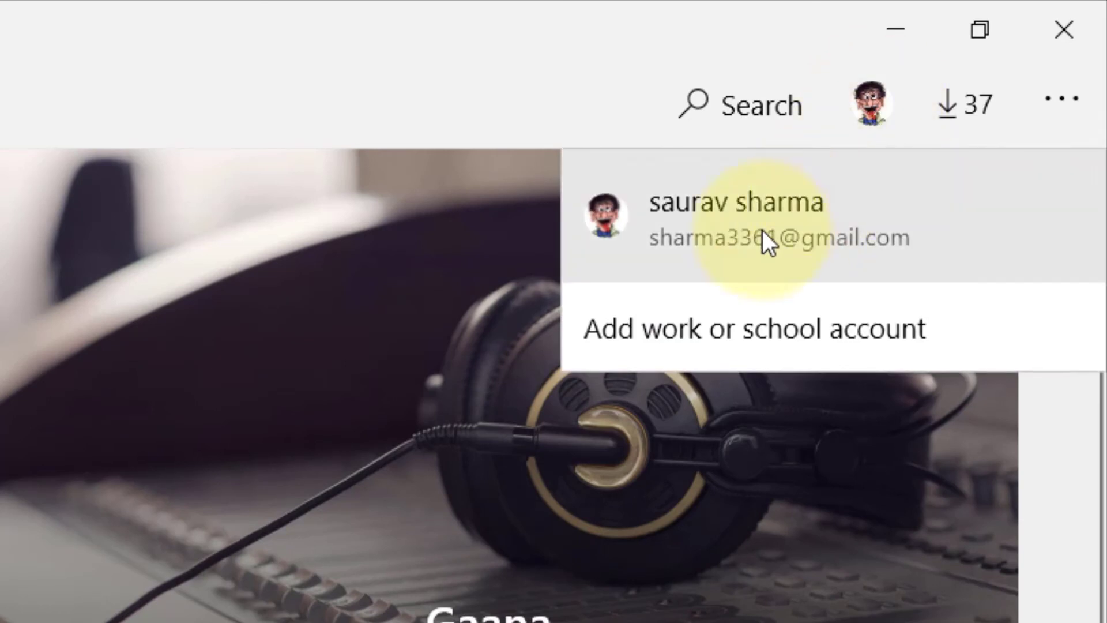
pyautogui.click(734, 219)
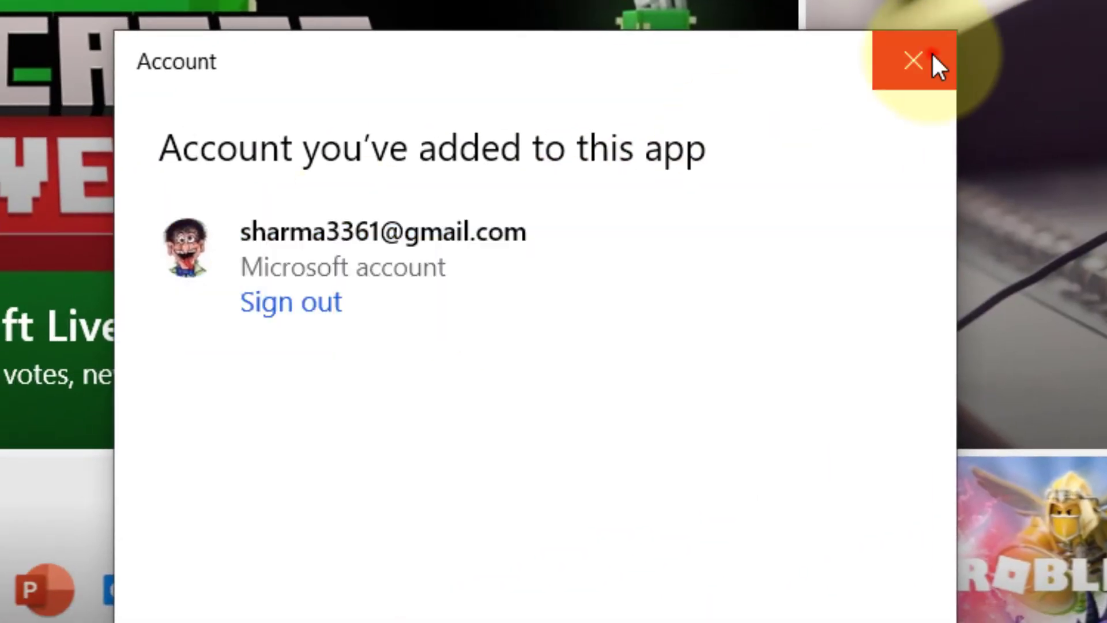
pyautogui.click(912, 60)
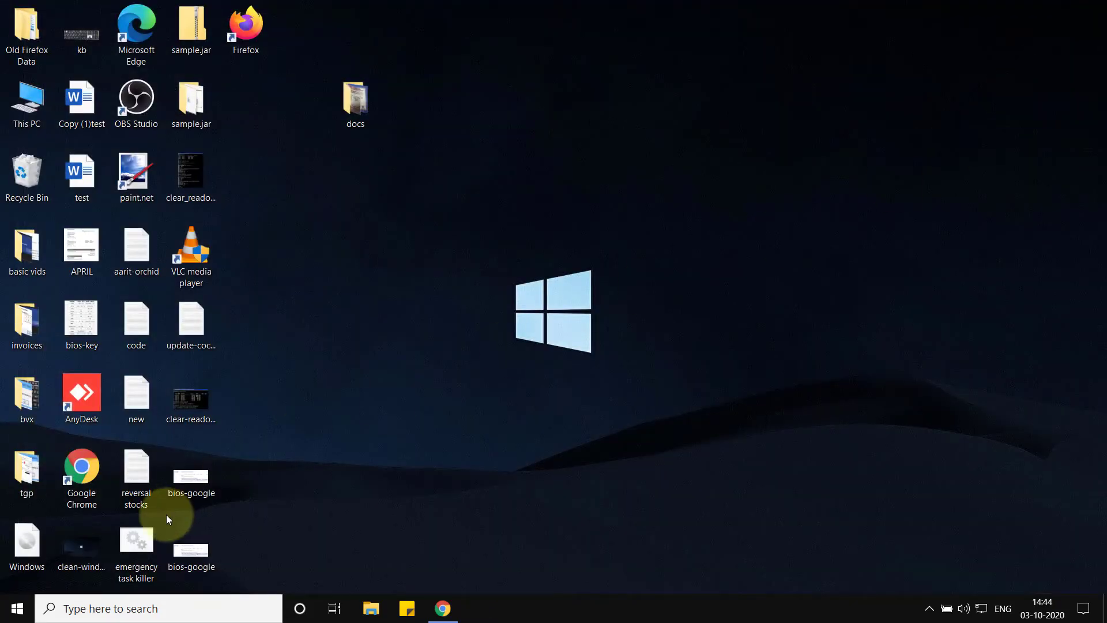
# Reach the Time & Language page of Windows Settings from the Start menu
pyautogui.click(15, 607)
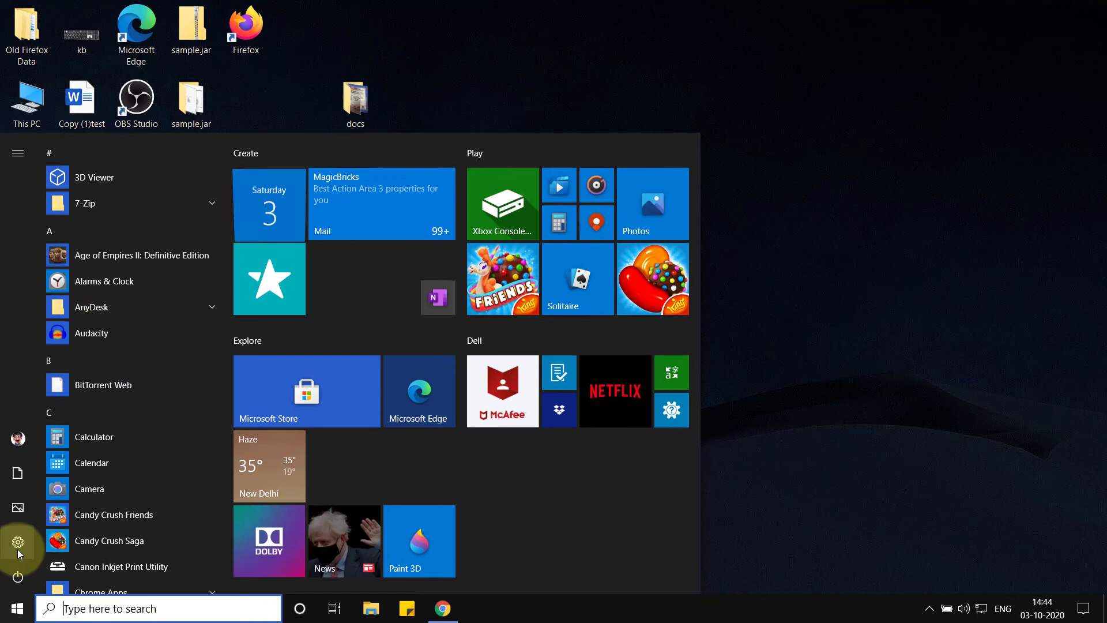
pyautogui.click(17, 542)
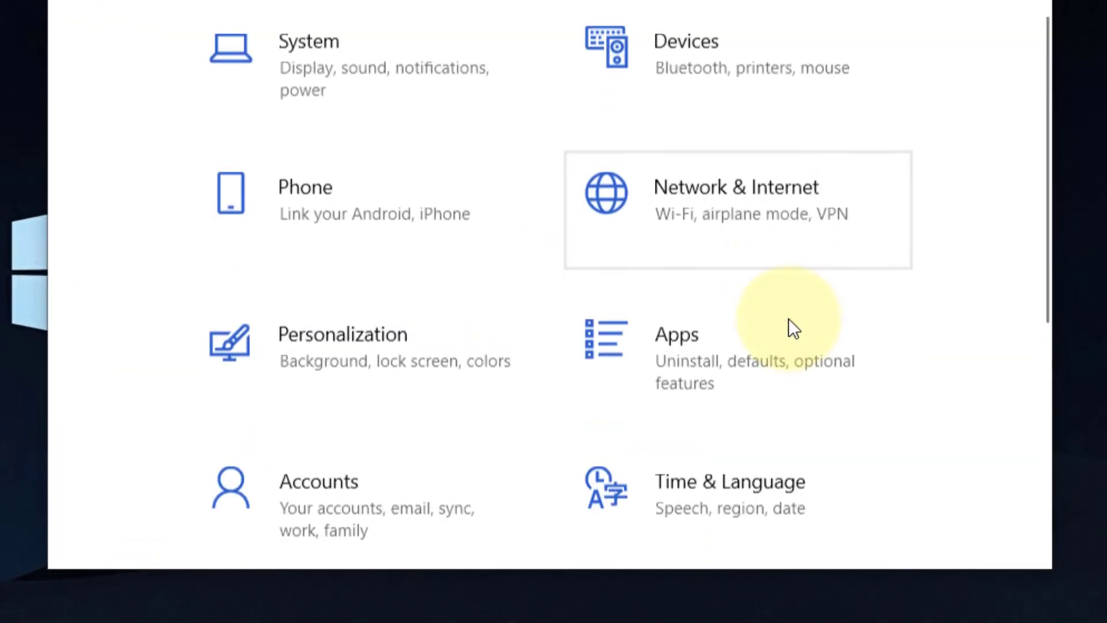
pyautogui.click(729, 487)
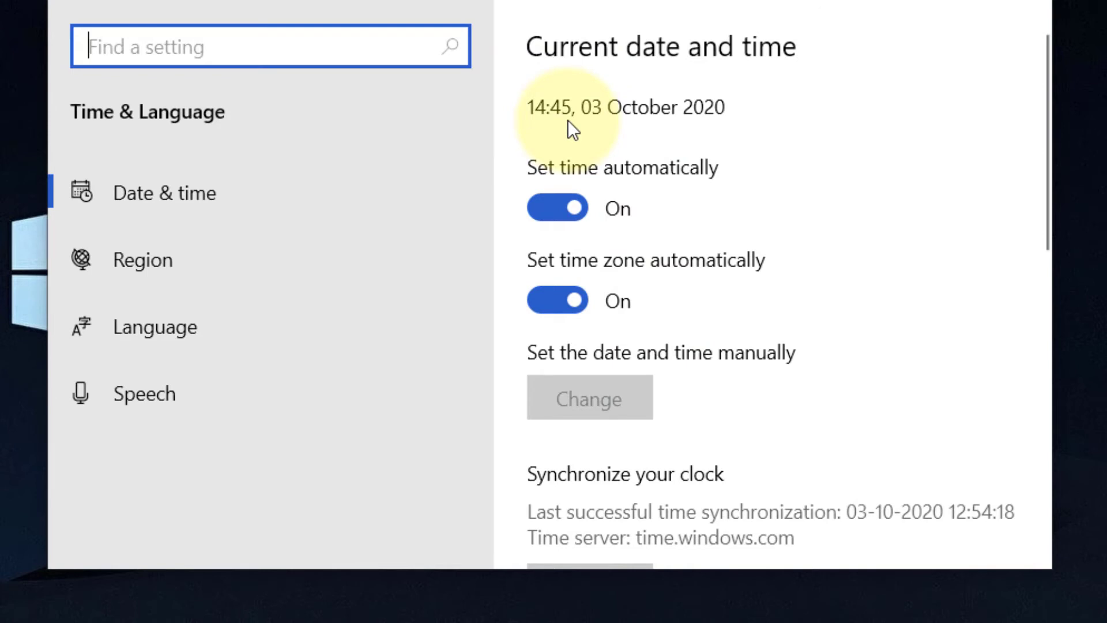
# Toggle Set time automatically off and back on, and review the automatic time zone setting
pyautogui.click(557, 207)
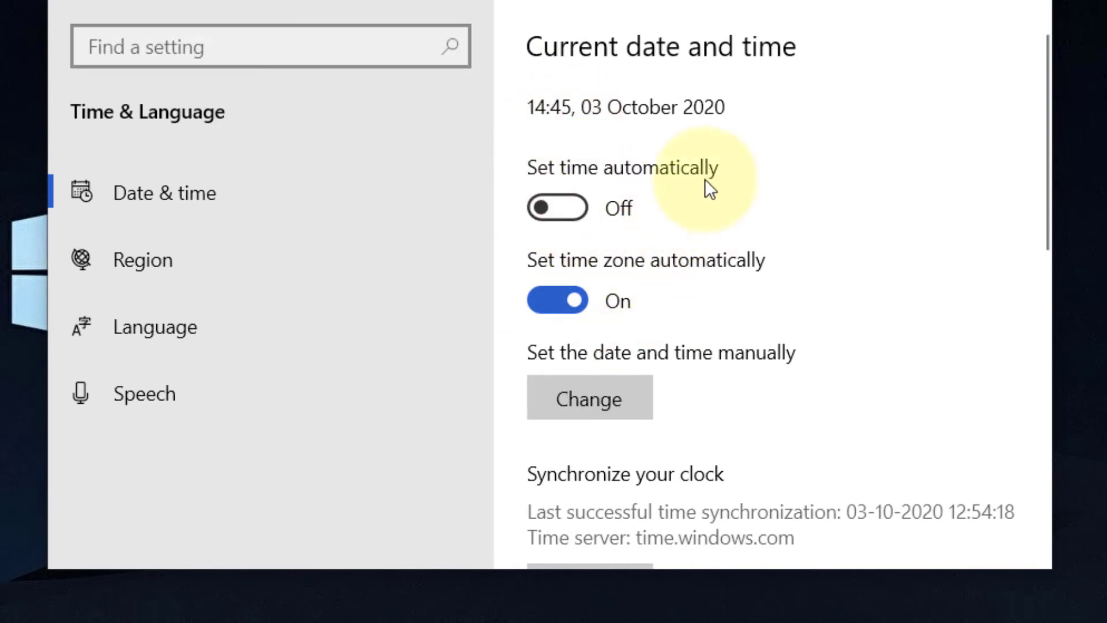
pyautogui.scroll(-3)
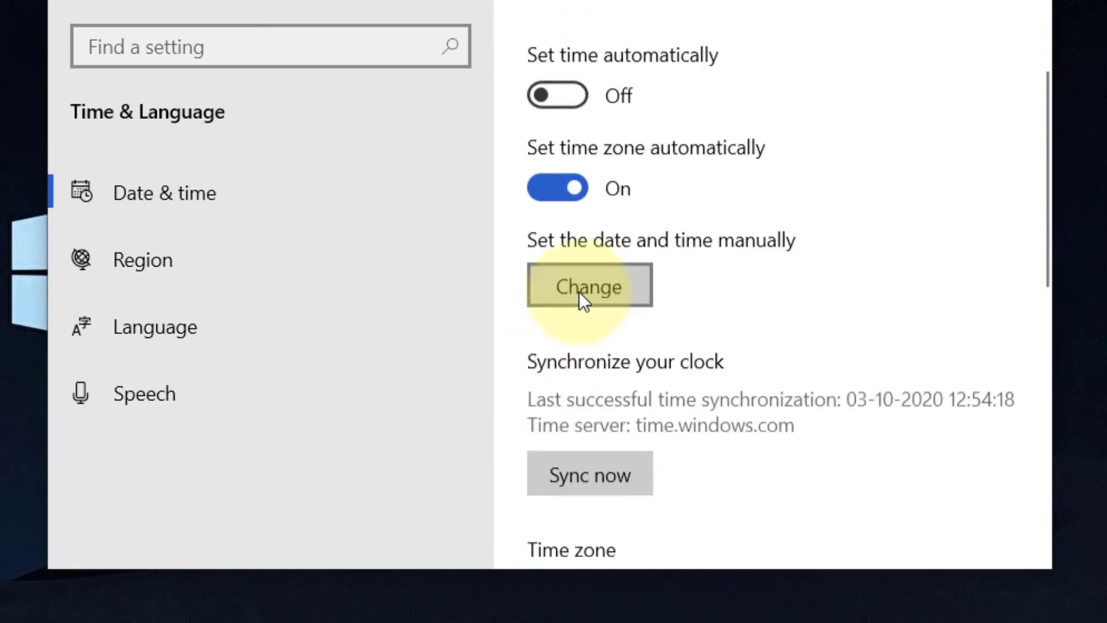
pyautogui.click(557, 95)
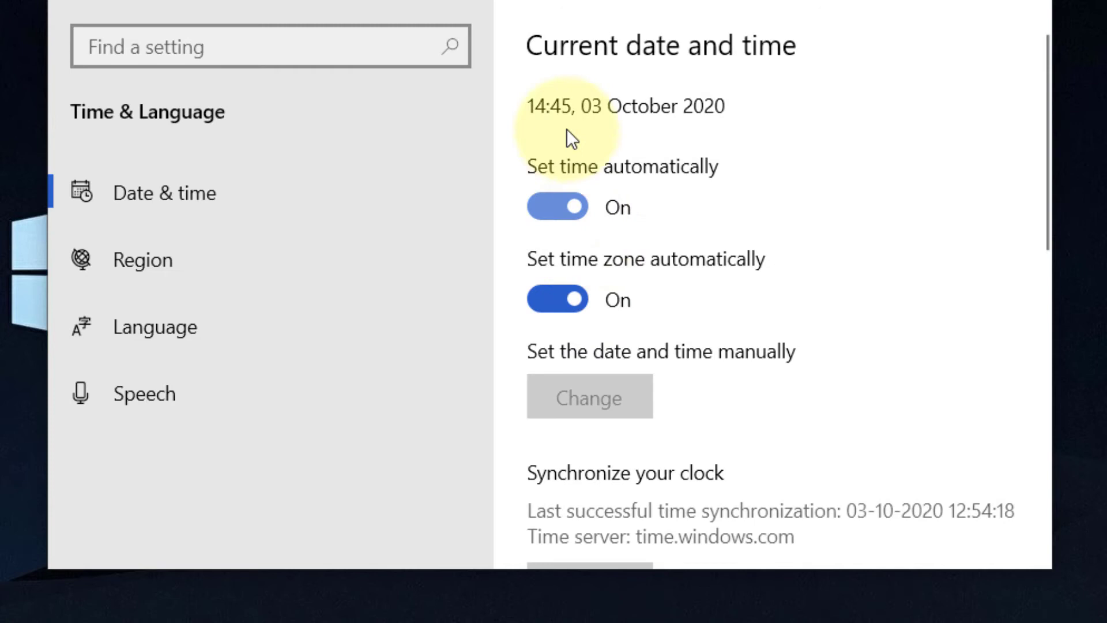
pyautogui.scroll(-3)
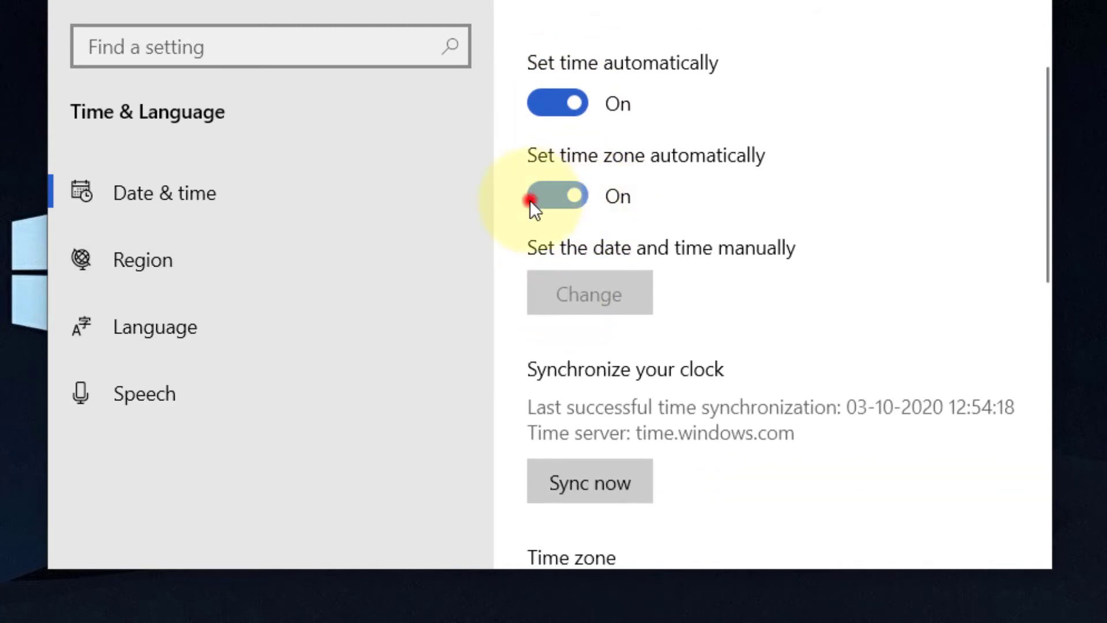
pyautogui.scroll(-3)
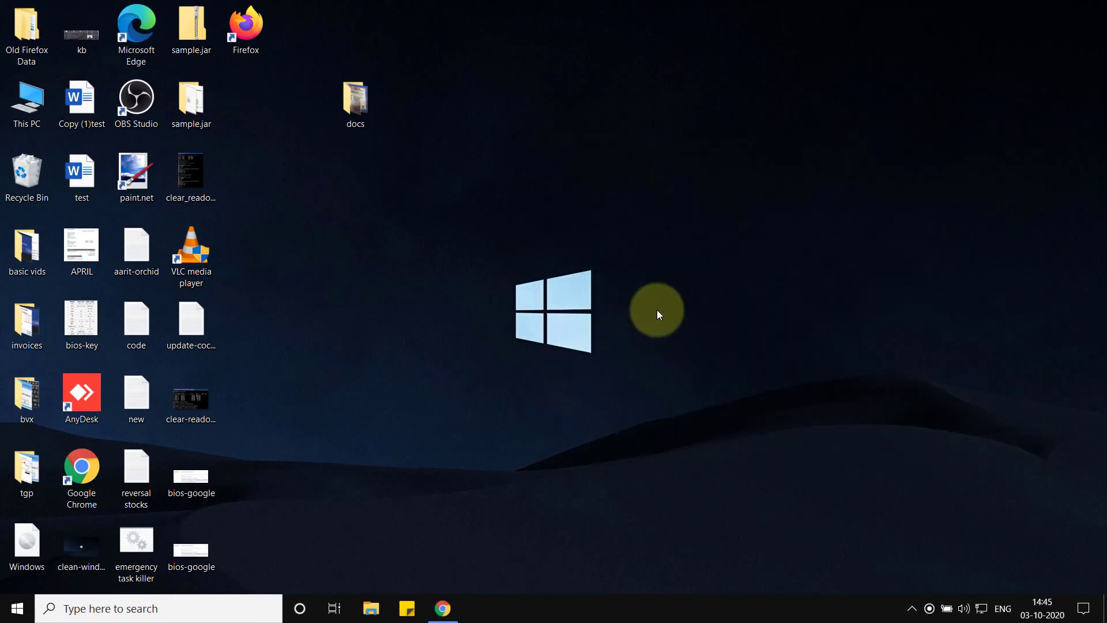
# Search Windows for 'wsreset' so the Store reset command appears as best match
pyautogui.click(189, 608)
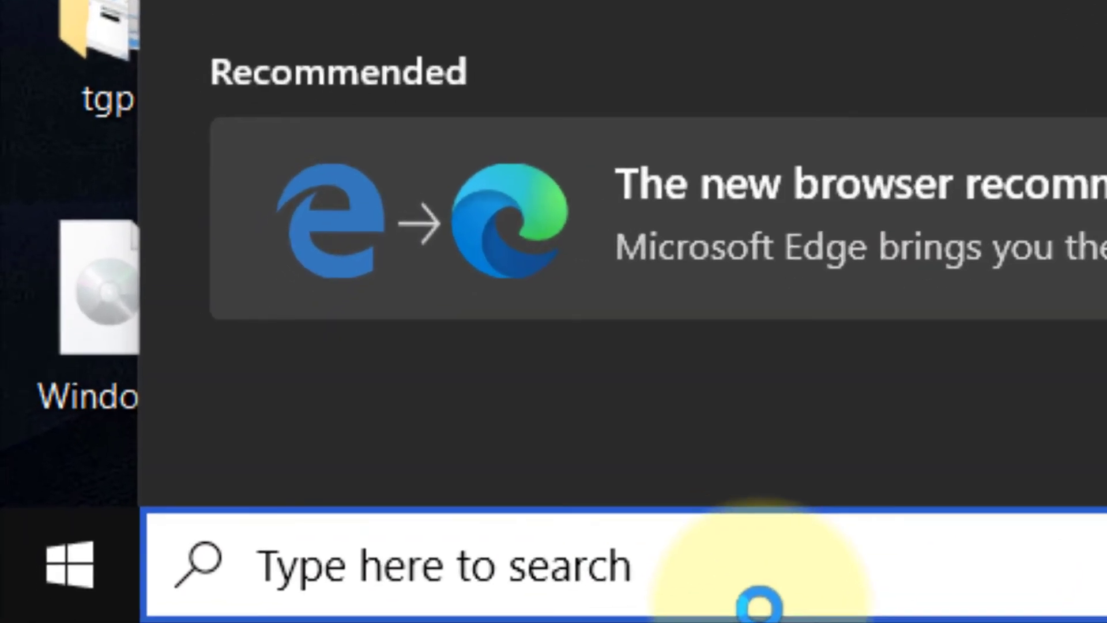
pyautogui.write('wsreset')
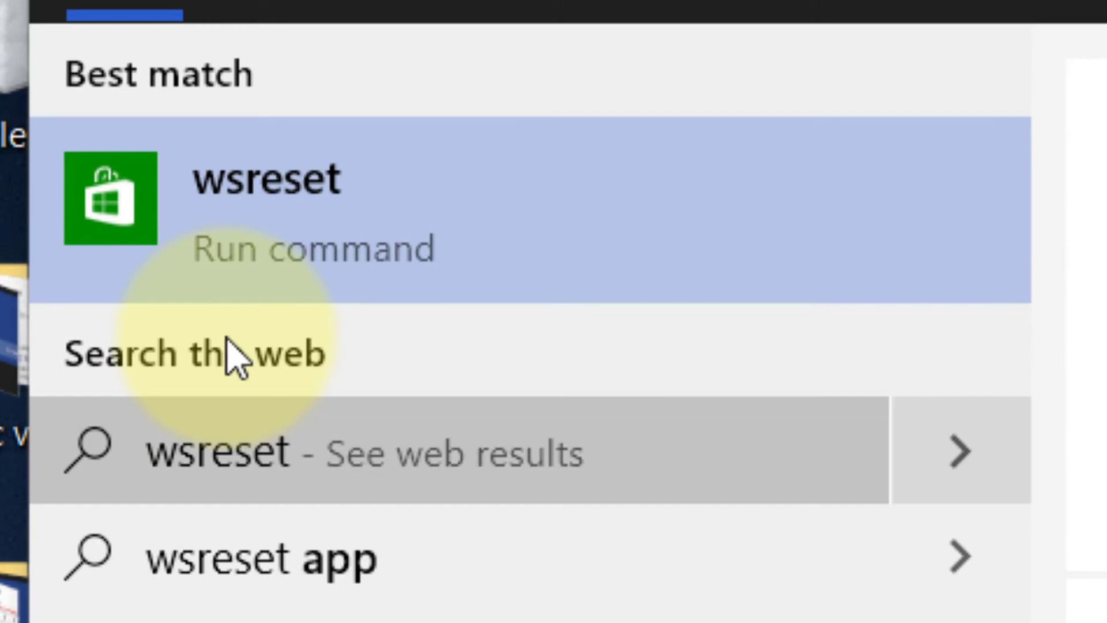